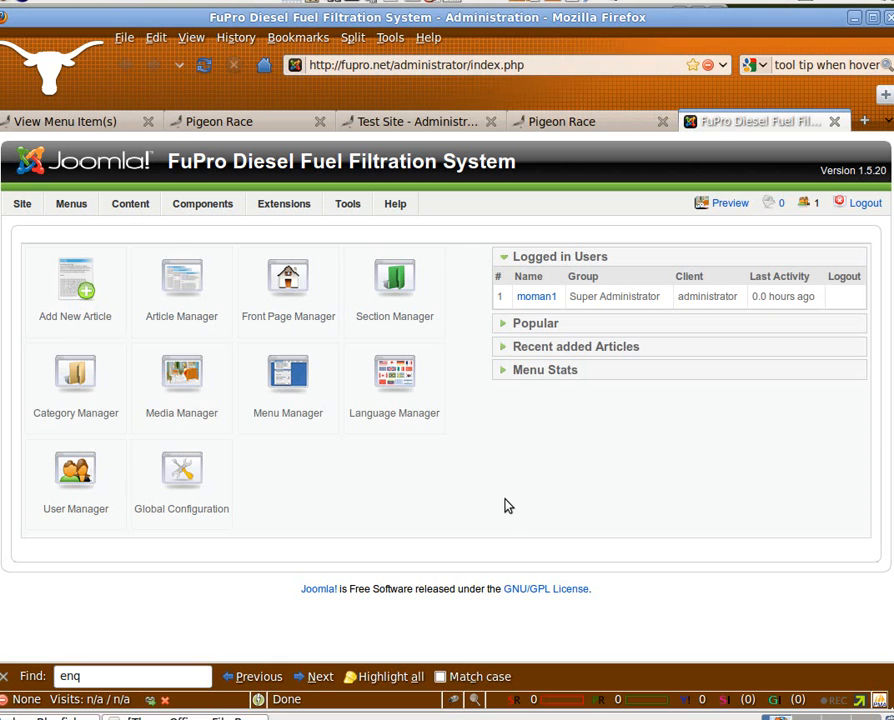
Go to Menus > Main Menu to list its items (Home, Store, FAQ's, History).
left_click(71, 203)
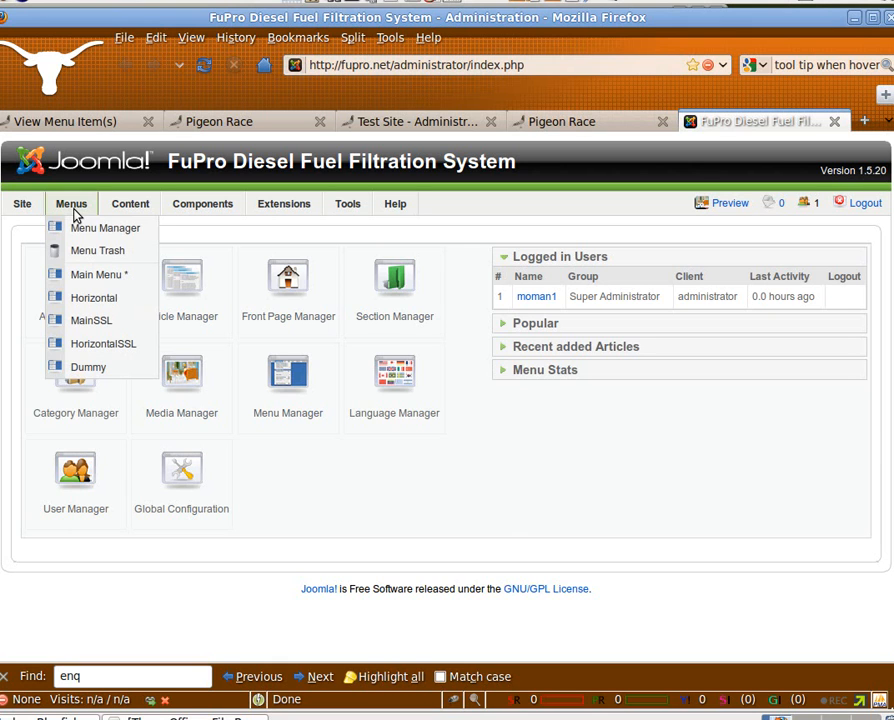
mouse_move(90, 320)
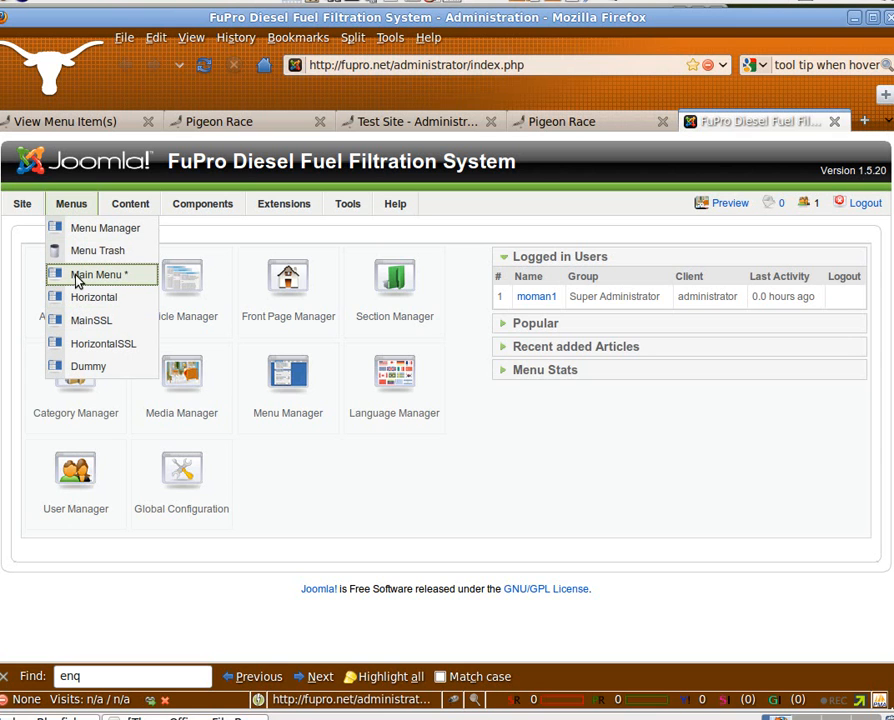
left_click(101, 274)
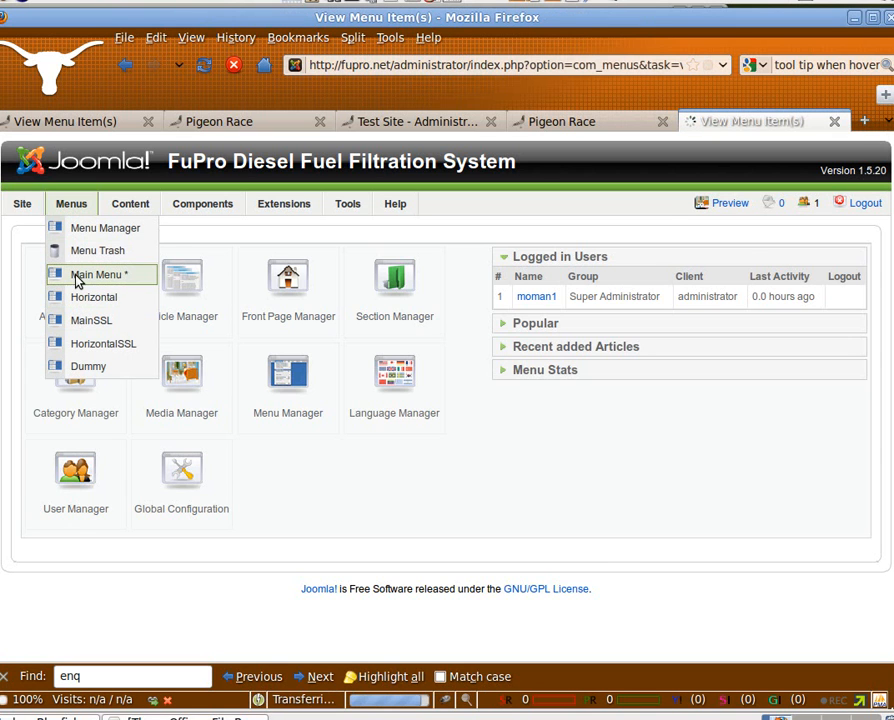
left_click(102, 274)
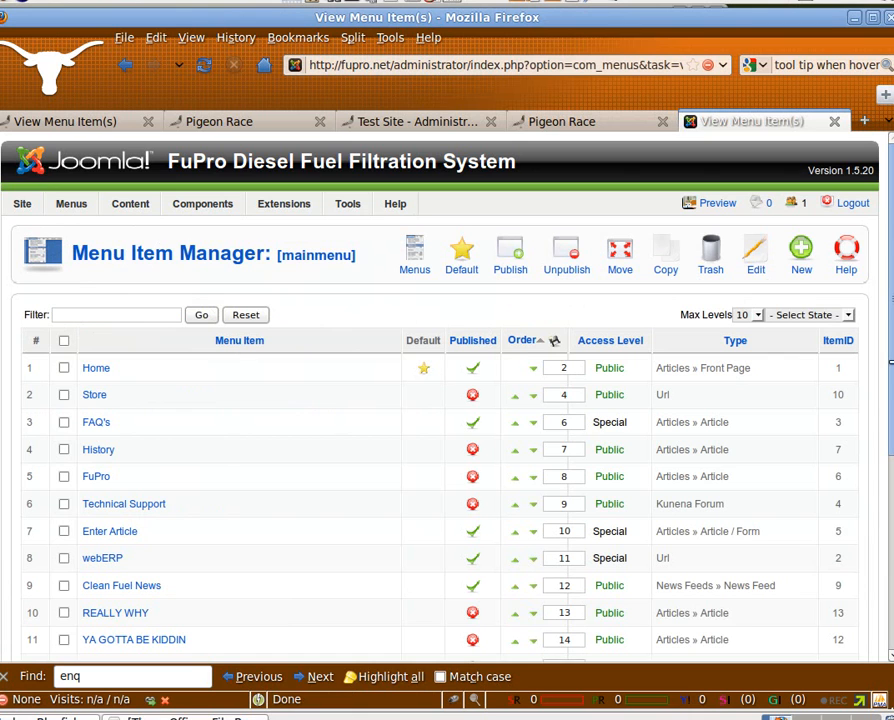
Start a new Main Menu item and expand the Articles item types.
left_click(800, 250)
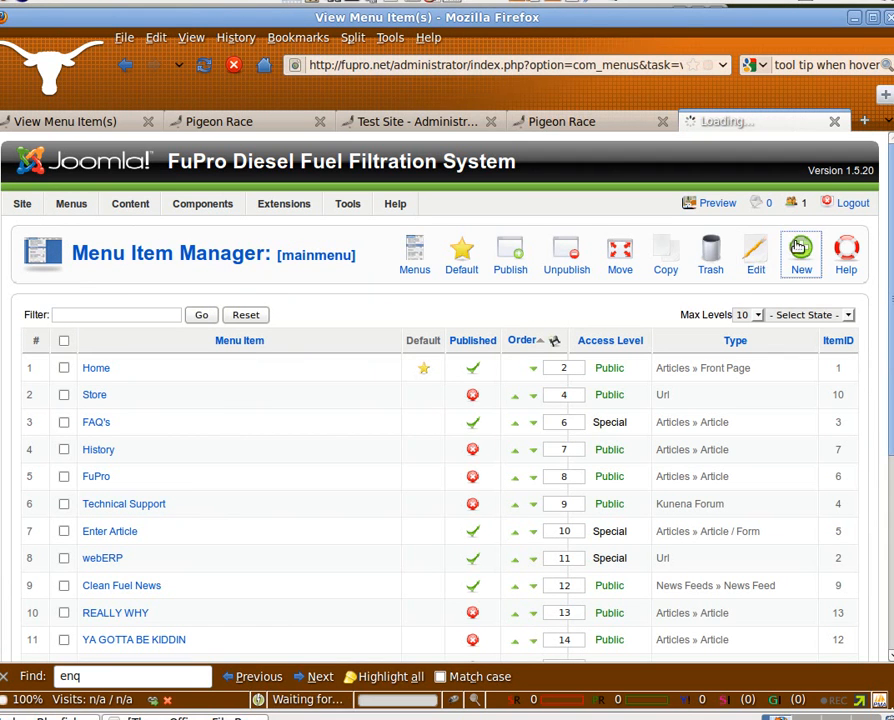
left_click(800, 248)
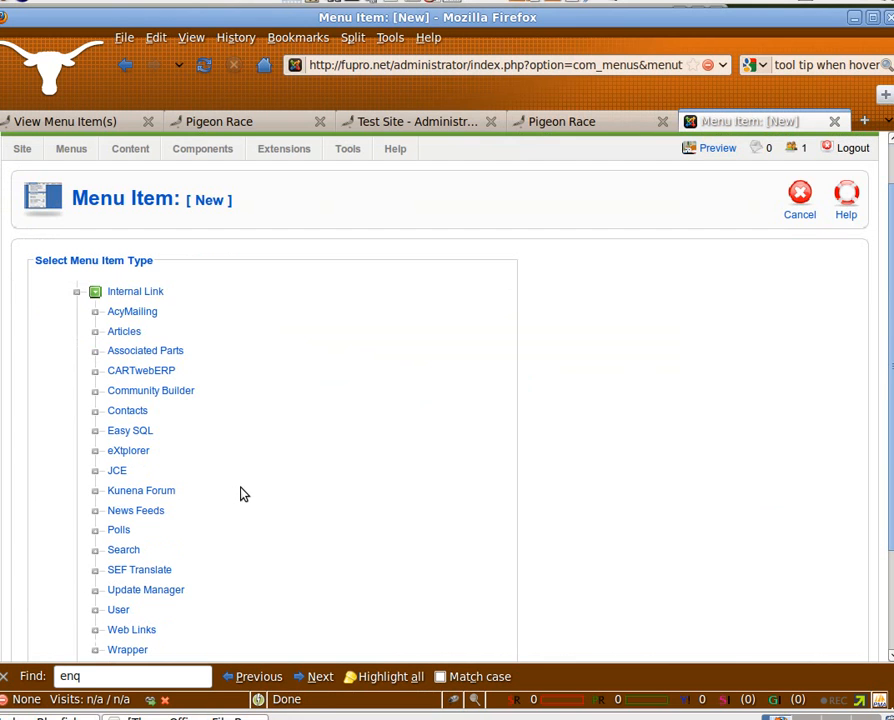
left_click(124, 331)
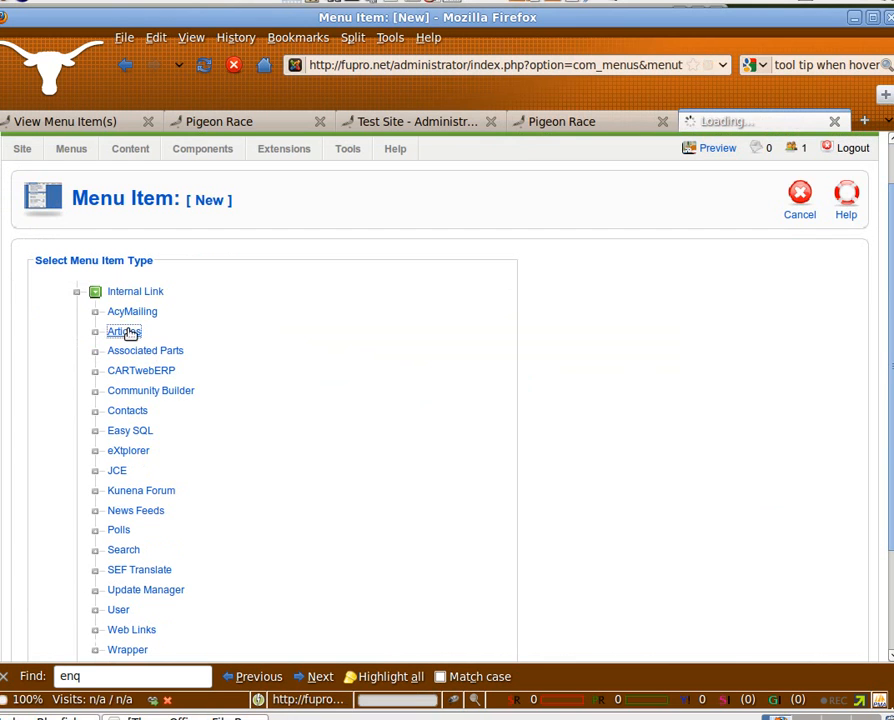
left_click(124, 331)
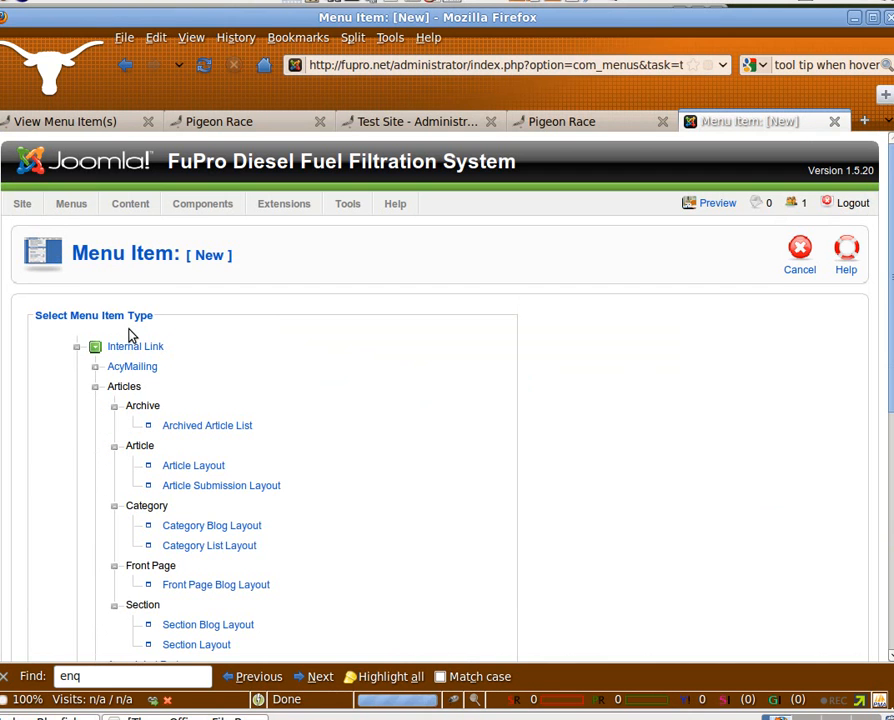
left_click(193, 465)
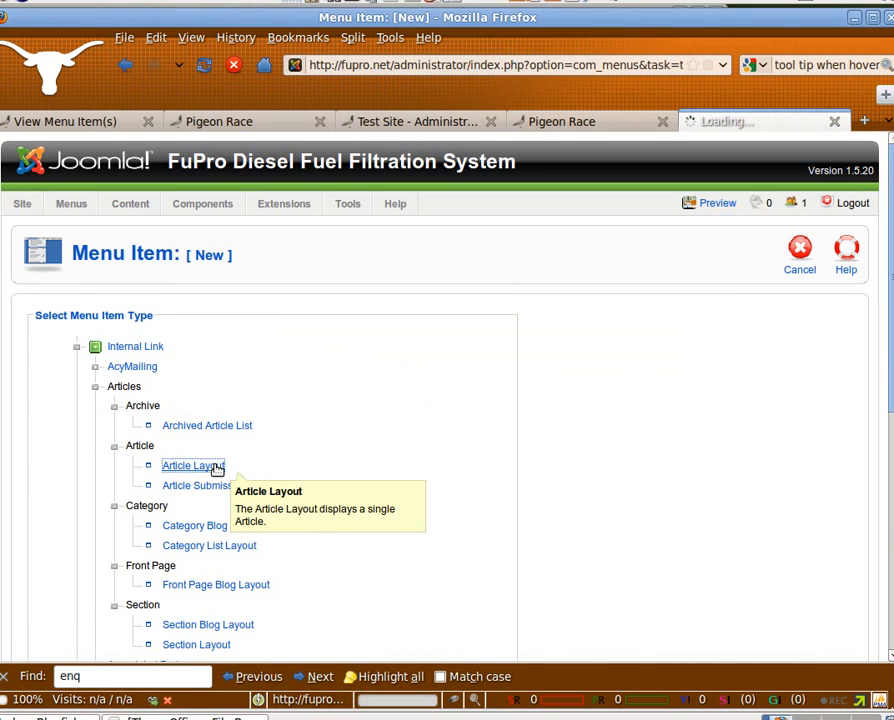
Choose Article Layout and link the item to 'Reduce Contaminated Waste'.
left_click(192, 465)
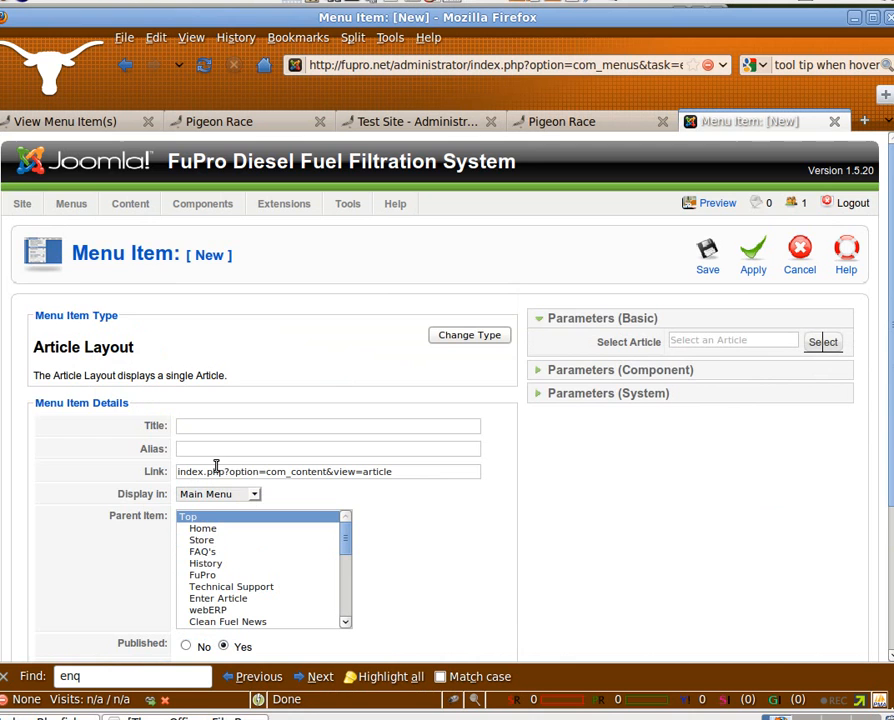
left_click(821, 342)
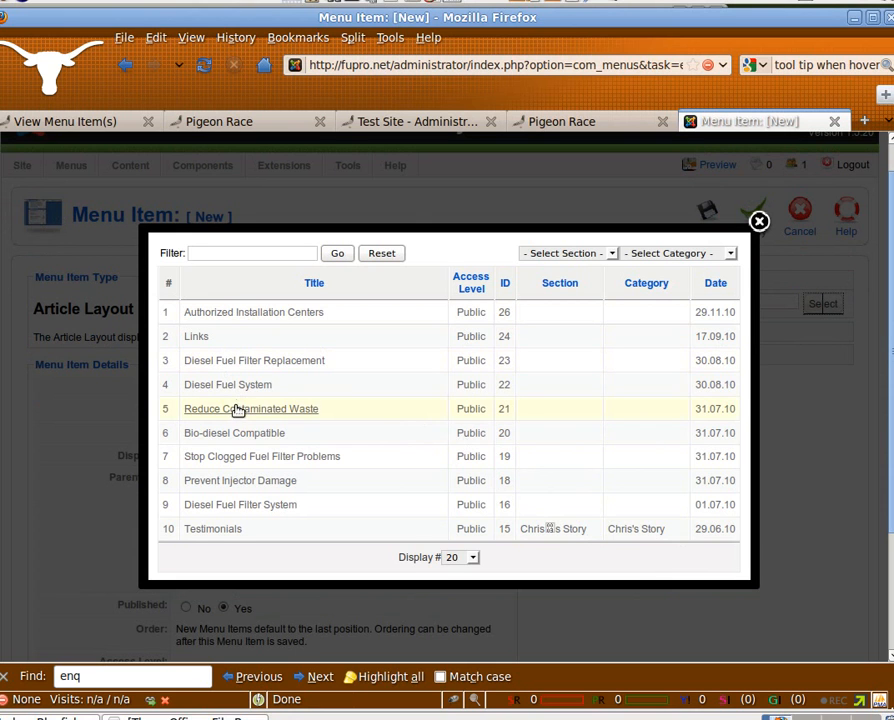
mouse_move(240, 456)
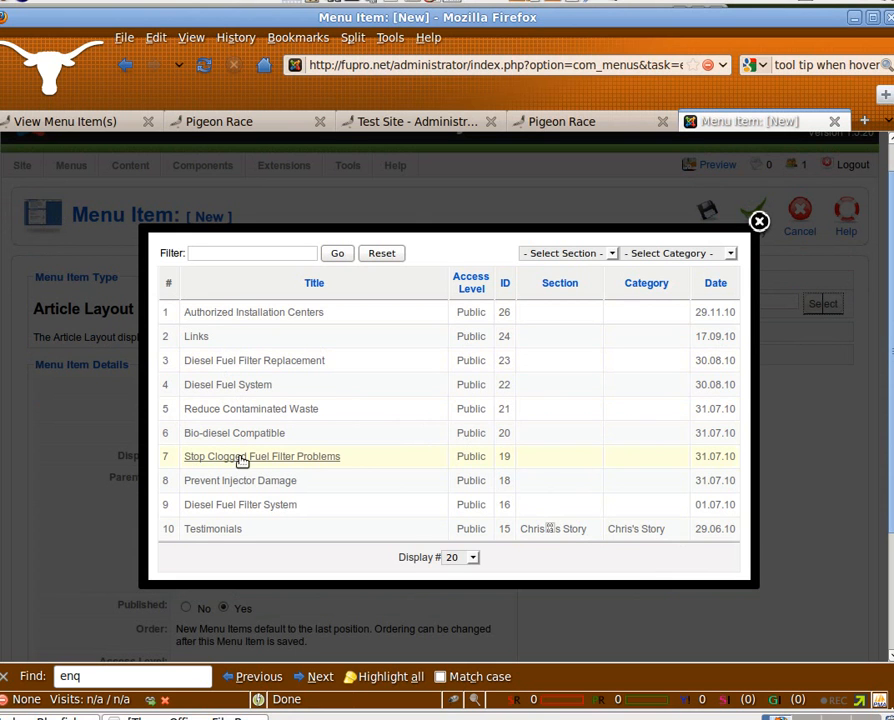
mouse_move(241, 480)
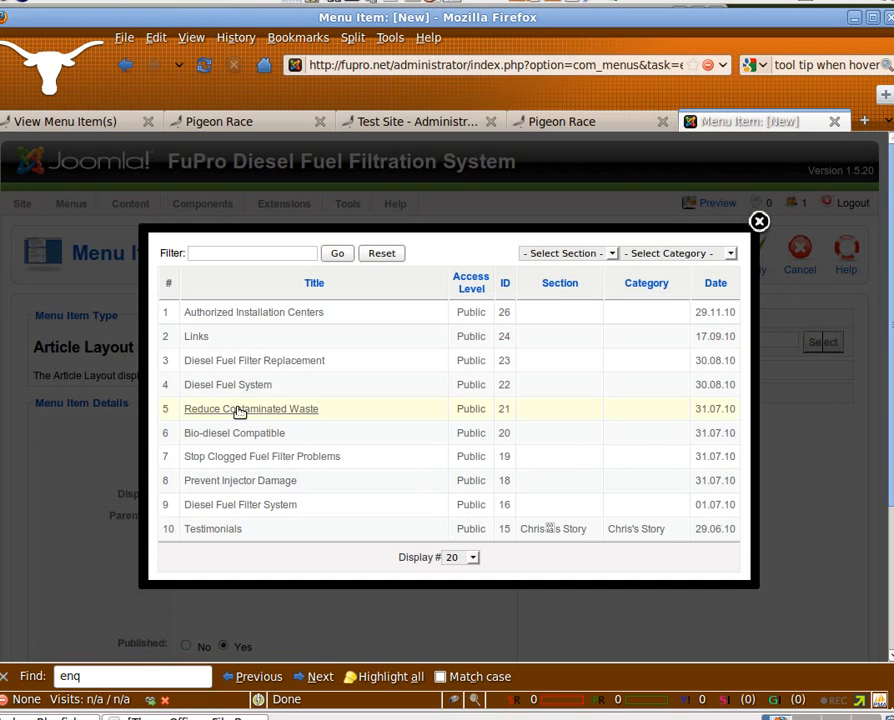
left_click(251, 408)
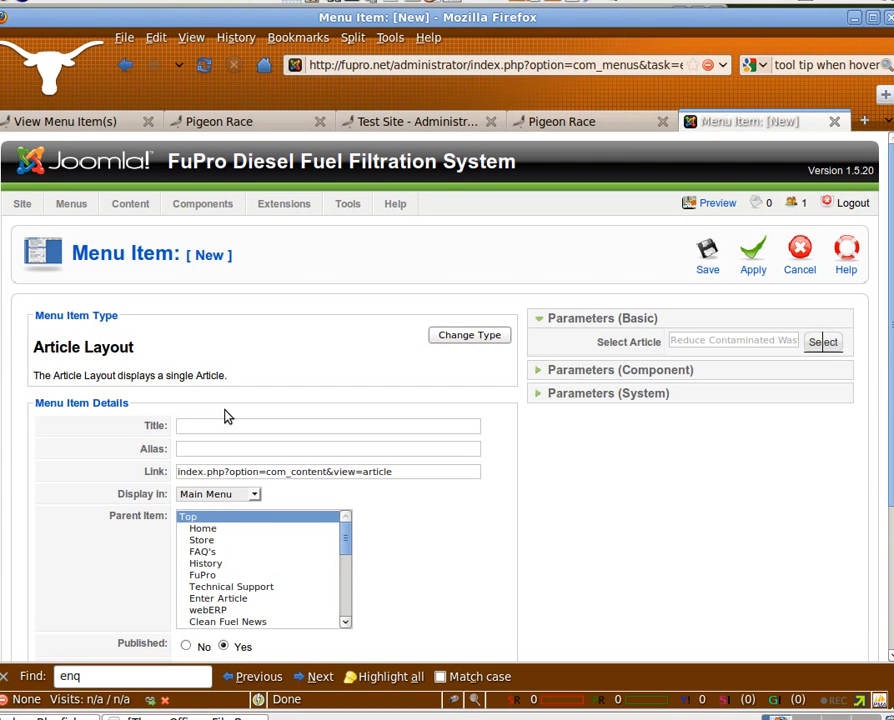
Title the item 'Test Article' and apply, saving it with alias test-article.
type("Test Article")
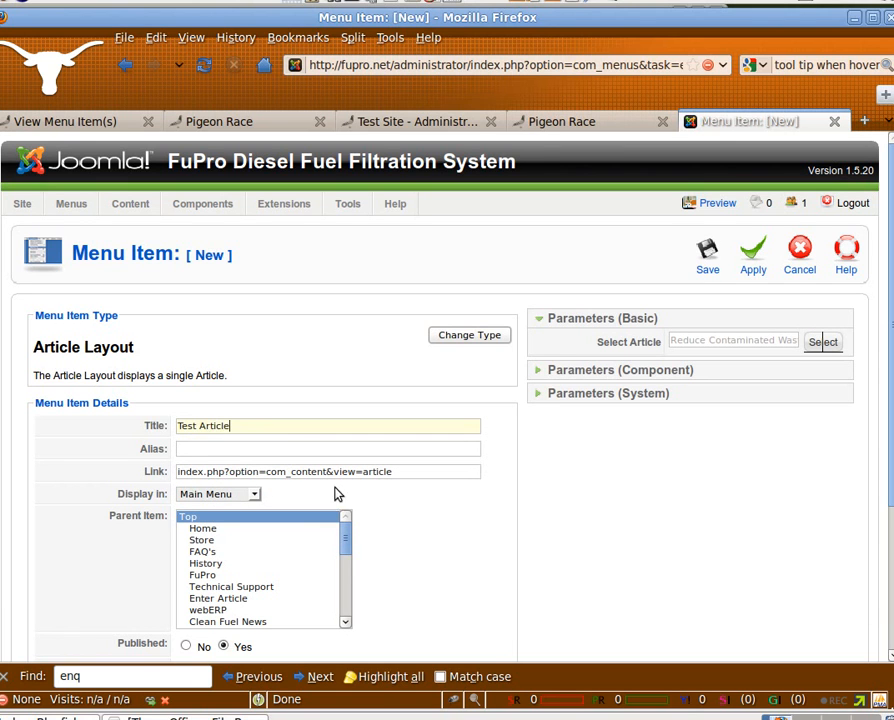
scroll("down", 3)
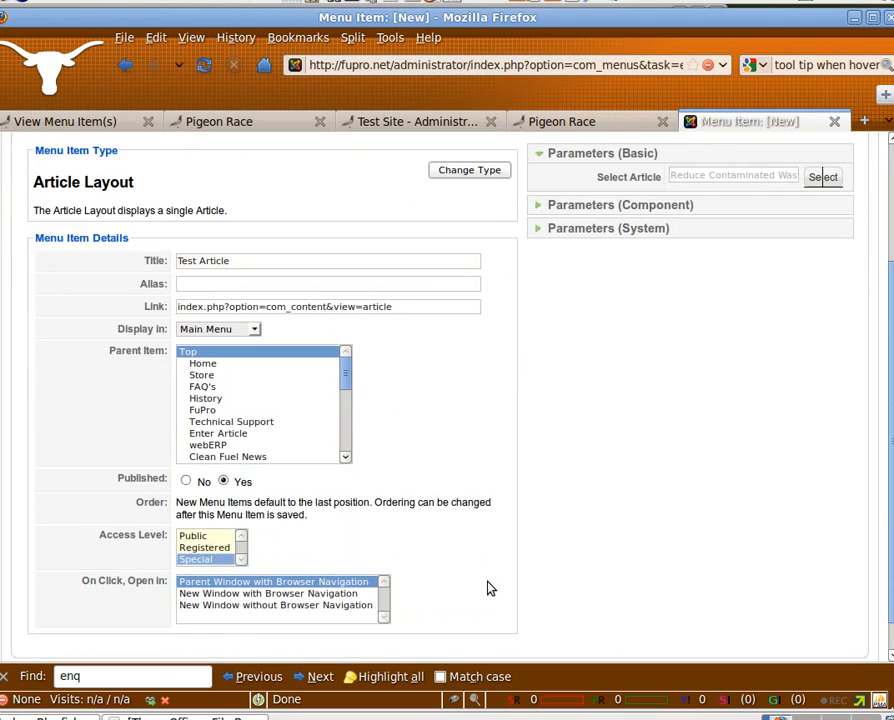
mouse_move(558, 590)
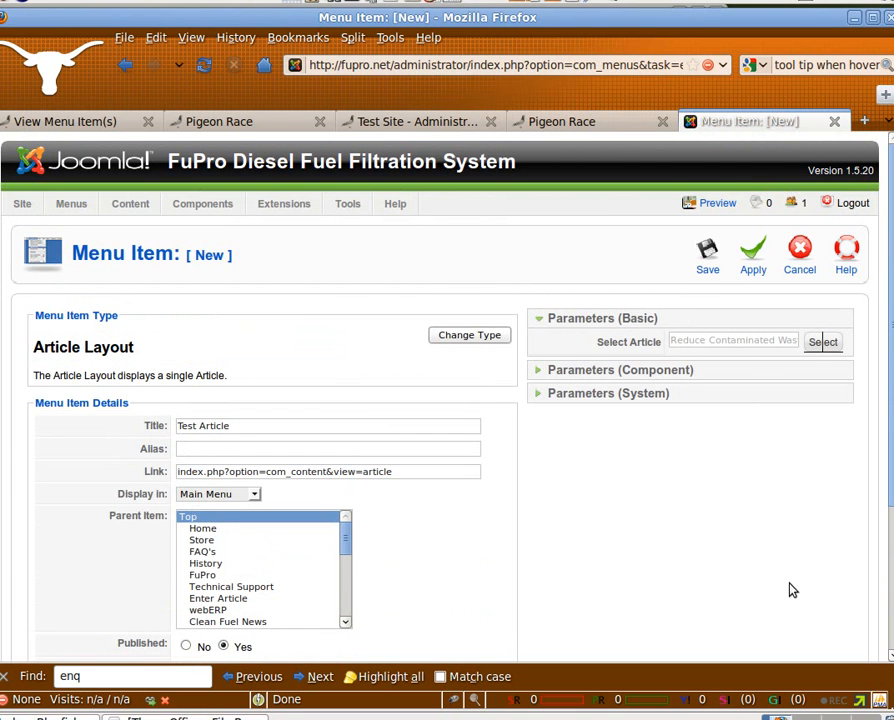
left_click(752, 253)
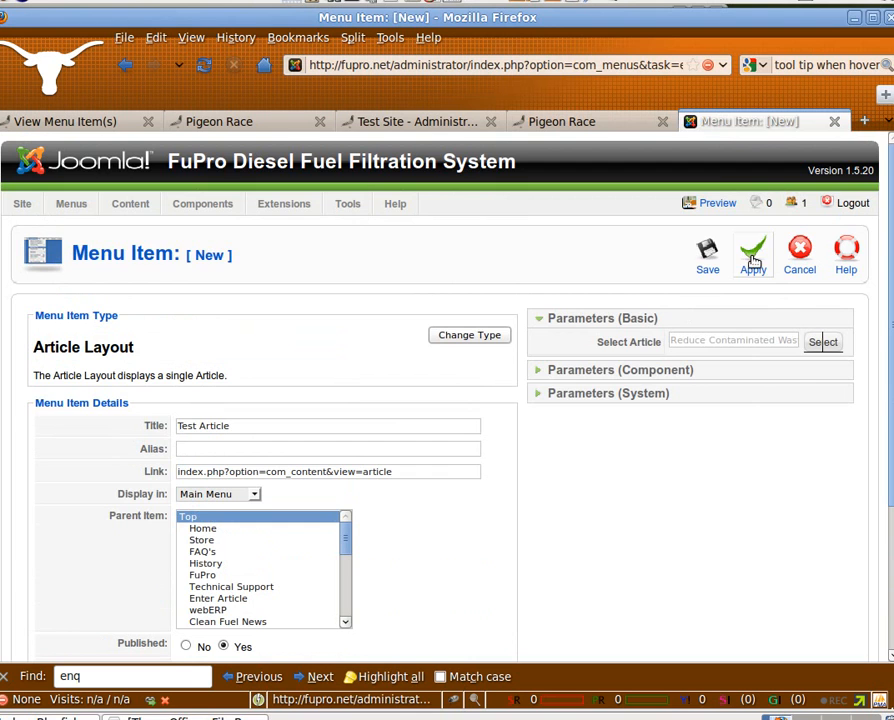
left_click(752, 255)
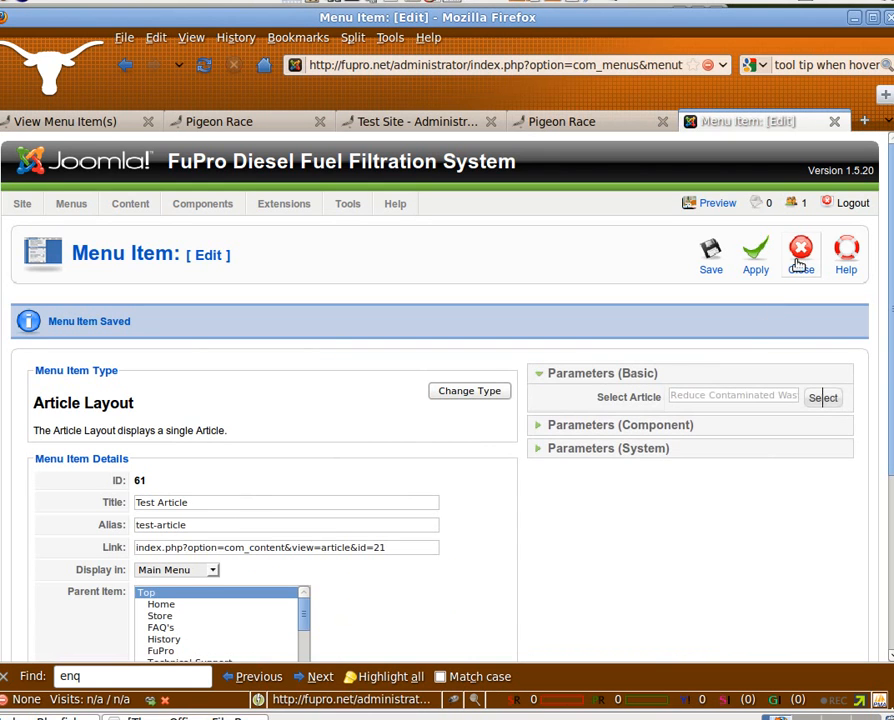
Open the public site and scroll to find 'Test Article' at the bottom of the Main Menu.
left_click(800, 250)
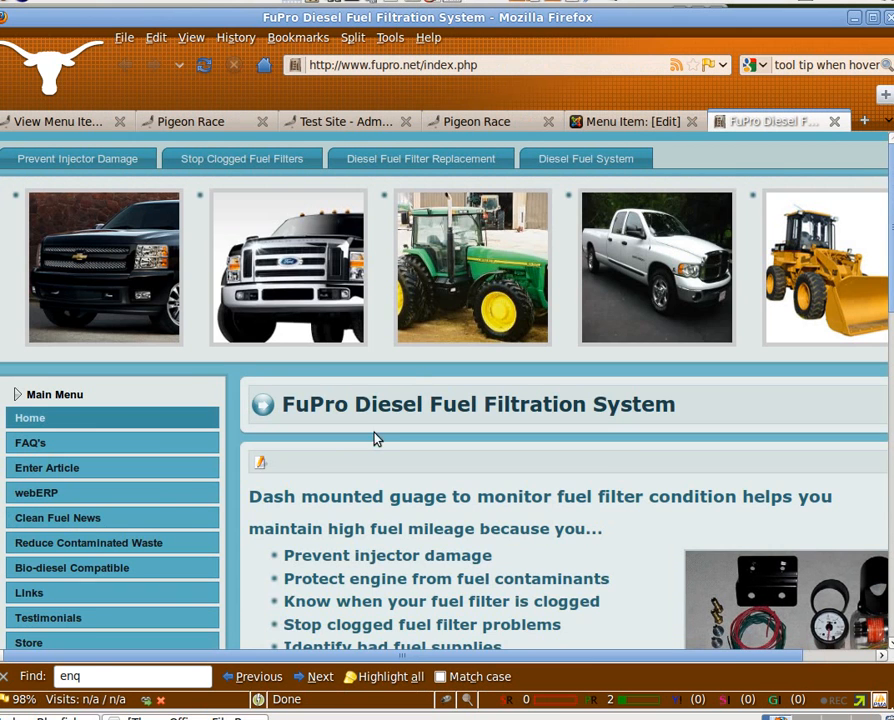
scroll("down", 3)
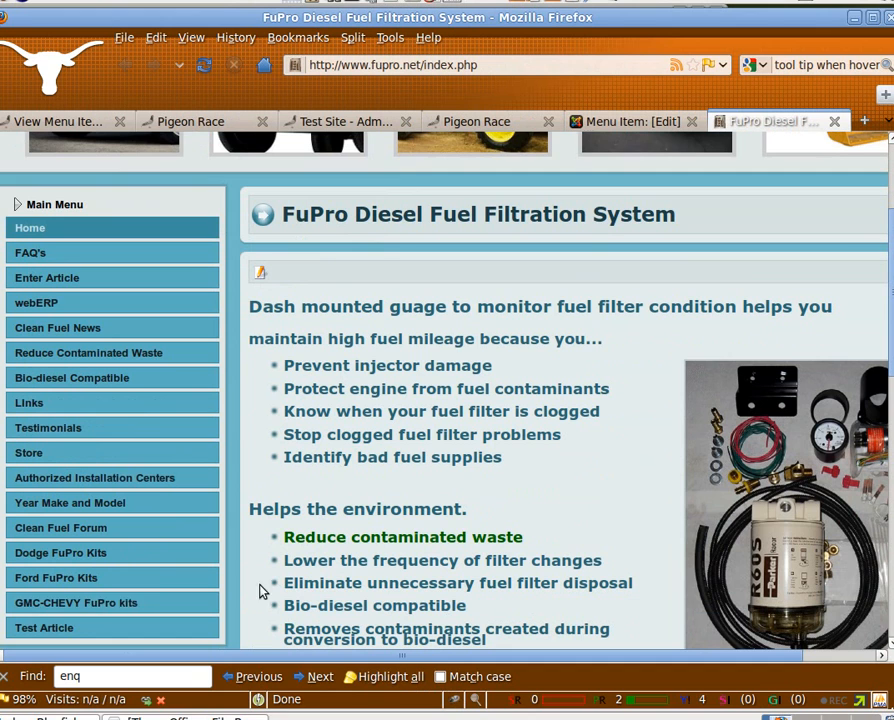
mouse_move(44, 628)
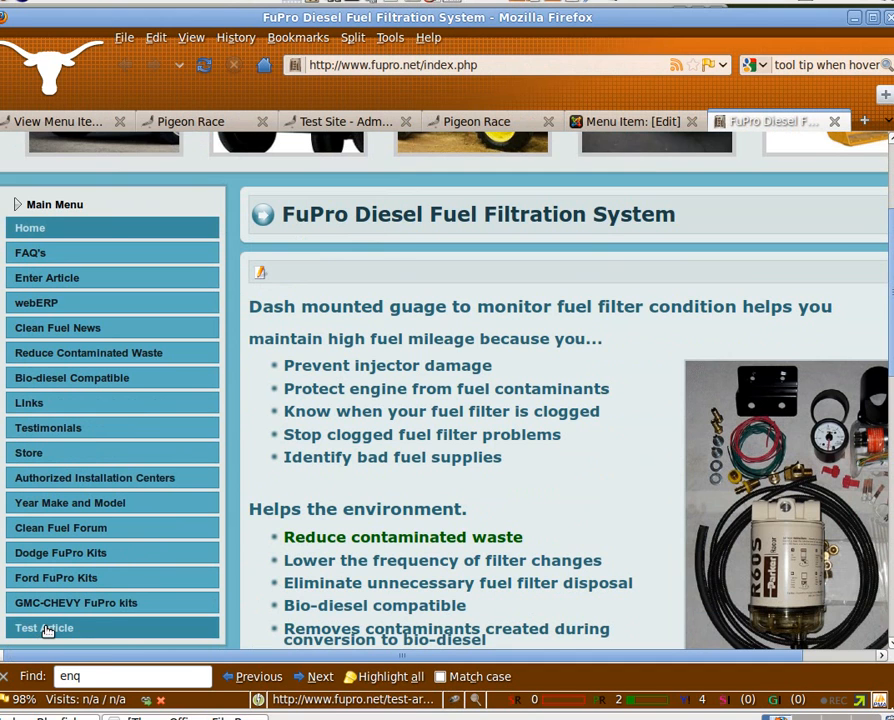